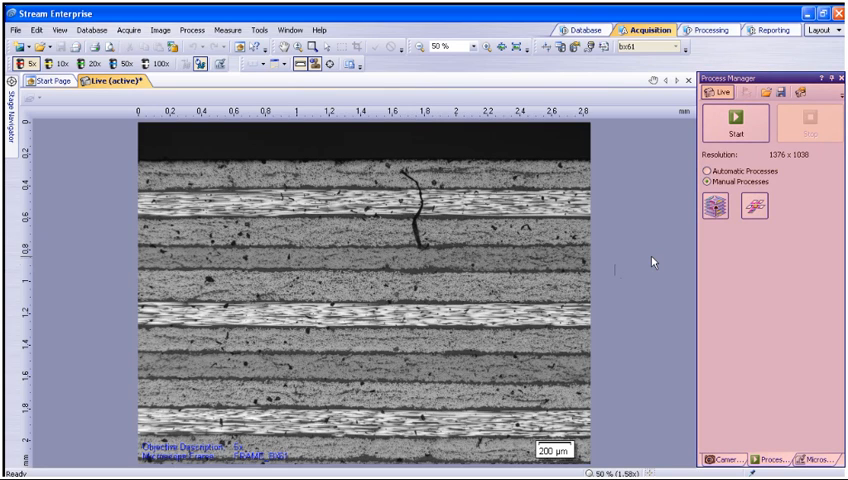
# Step: Choose Manual Processes in the Process Manager so the manual acquisition tools become available
pyautogui.click(708, 182)
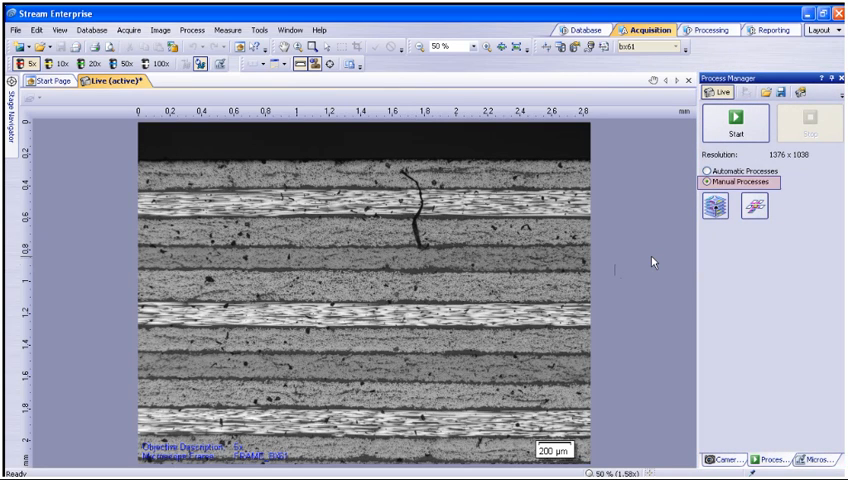
pyautogui.click(722, 182)
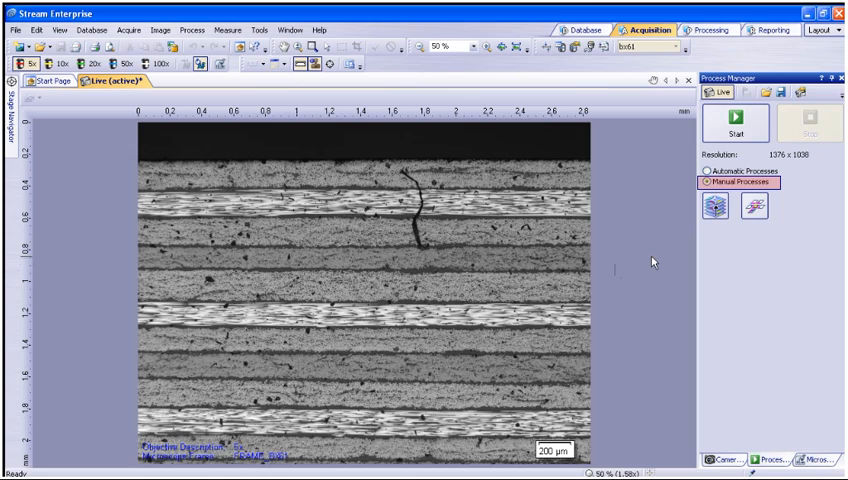
pyautogui.click(714, 208)
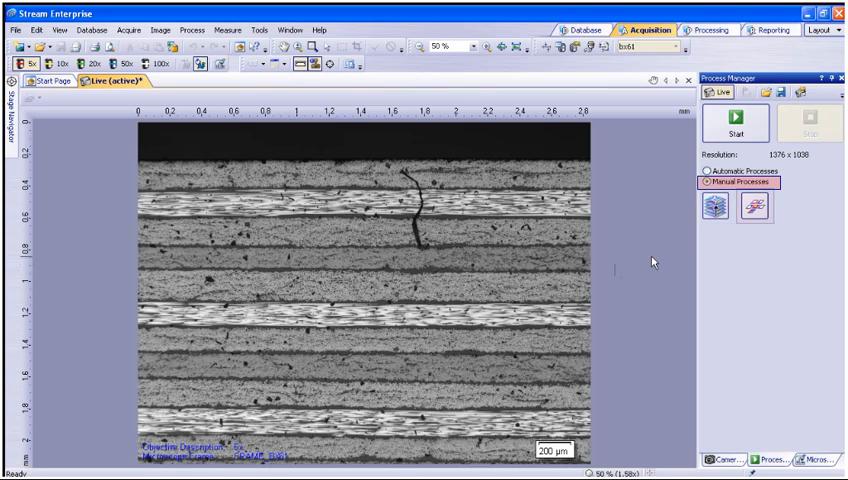
pyautogui.click(756, 208)
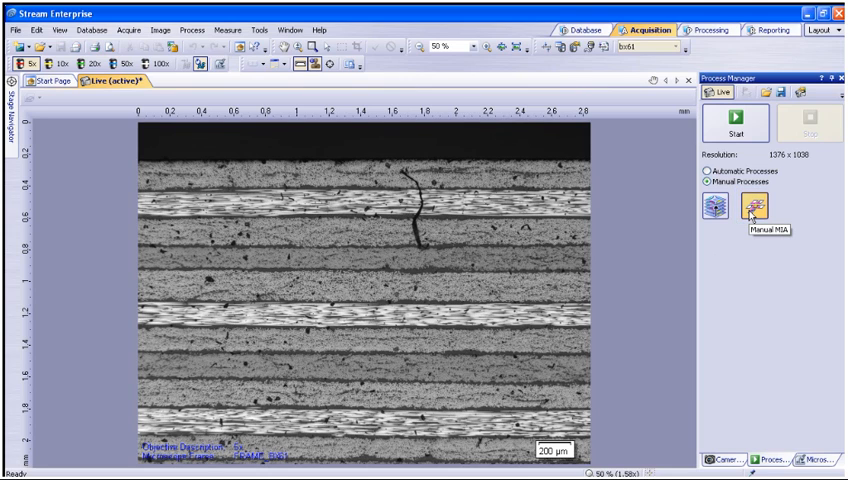
# Step: Launch Manual MIA and start the run, capturing the current cross-section view as the first tile
pyautogui.click(762, 212)
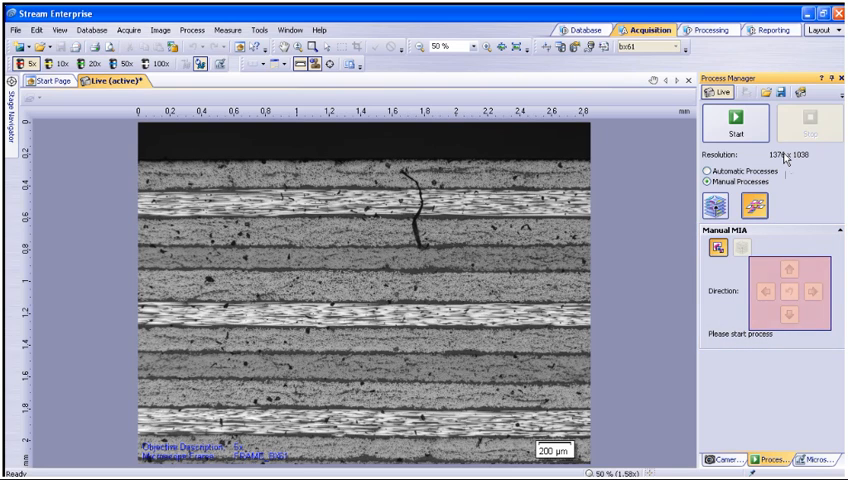
pyautogui.click(732, 126)
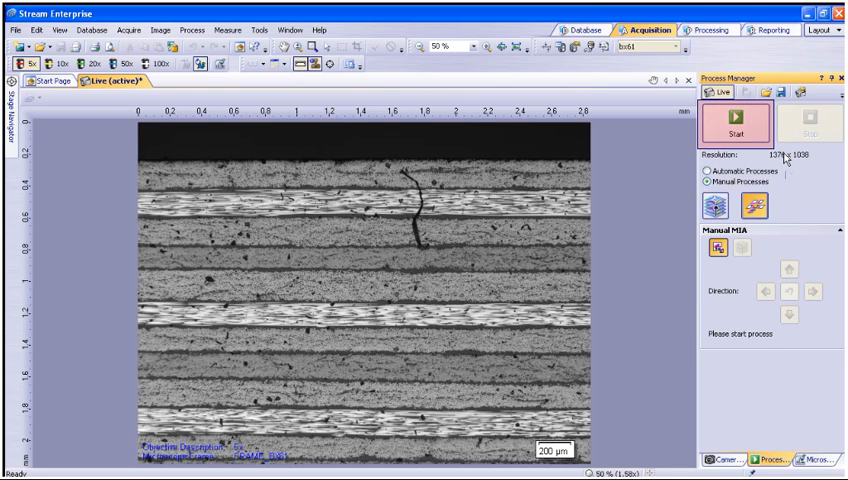
pyautogui.moveTo(736, 136)
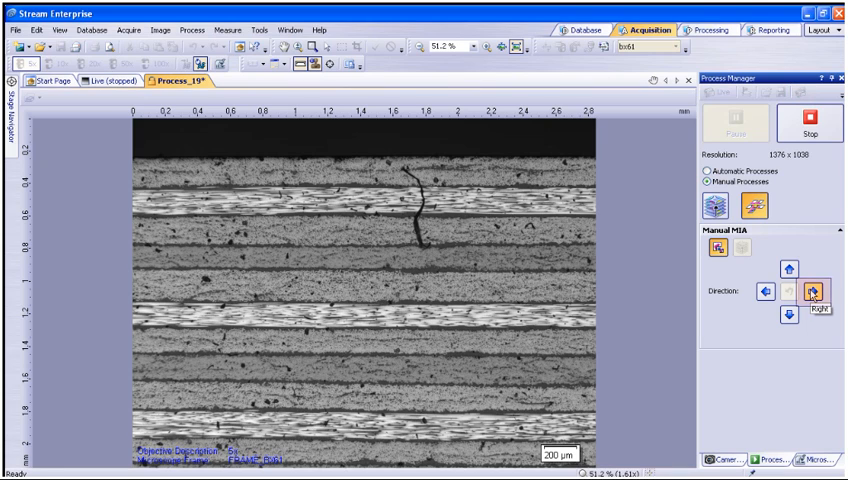
# Step: Acquire the next tile to the right, stitching it onto the first into a wider composite
pyautogui.click(816, 292)
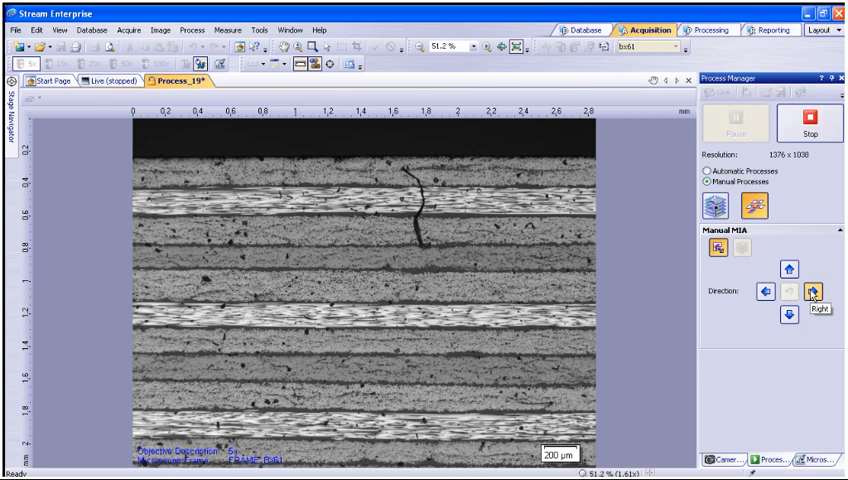
pyautogui.click(812, 292)
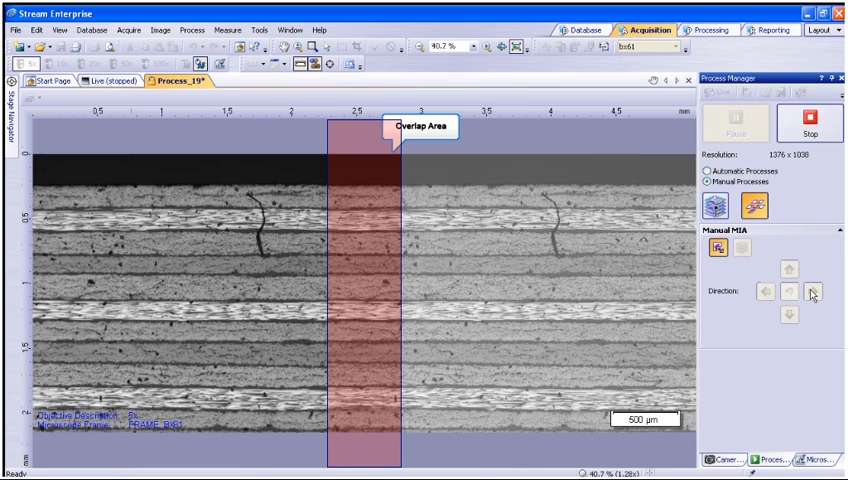
pyautogui.click(812, 292)
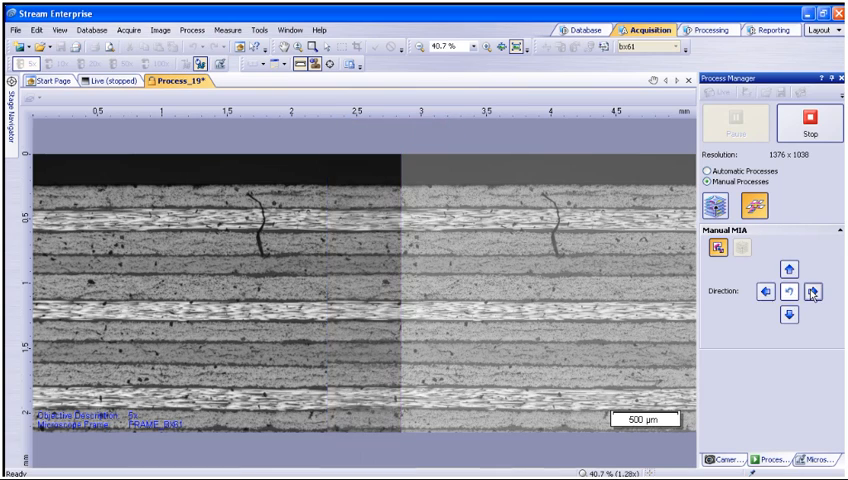
pyautogui.click(812, 292)
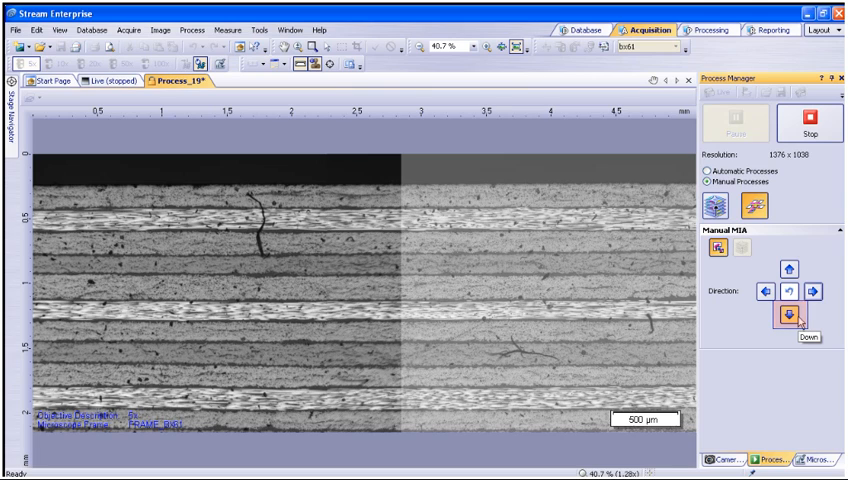
# Step: Acquire a third tile below the right-hand image, extending the composite downward
pyautogui.click(788, 316)
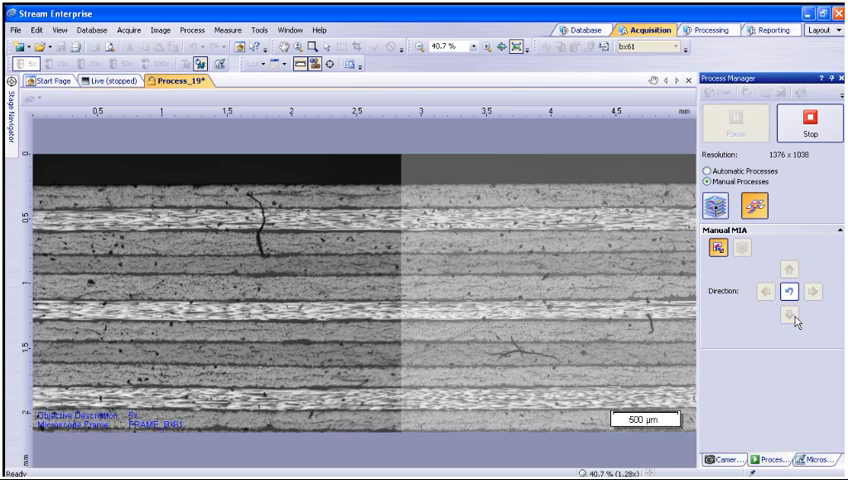
pyautogui.click(788, 318)
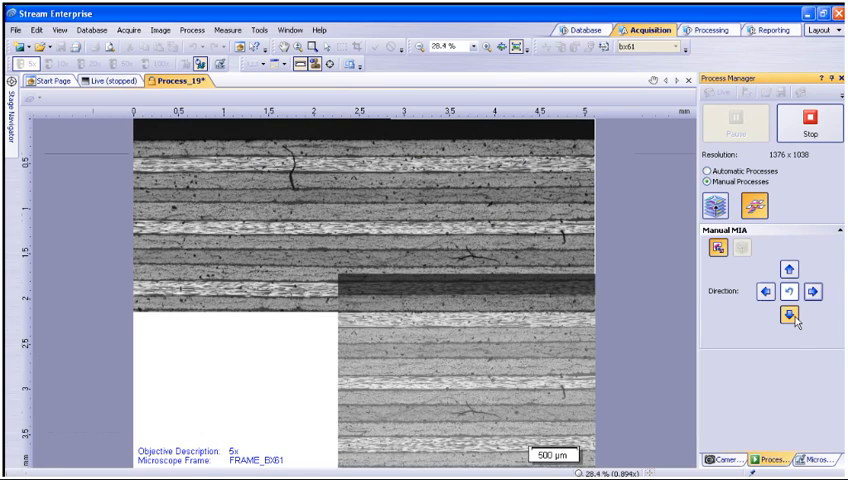
pyautogui.click(786, 318)
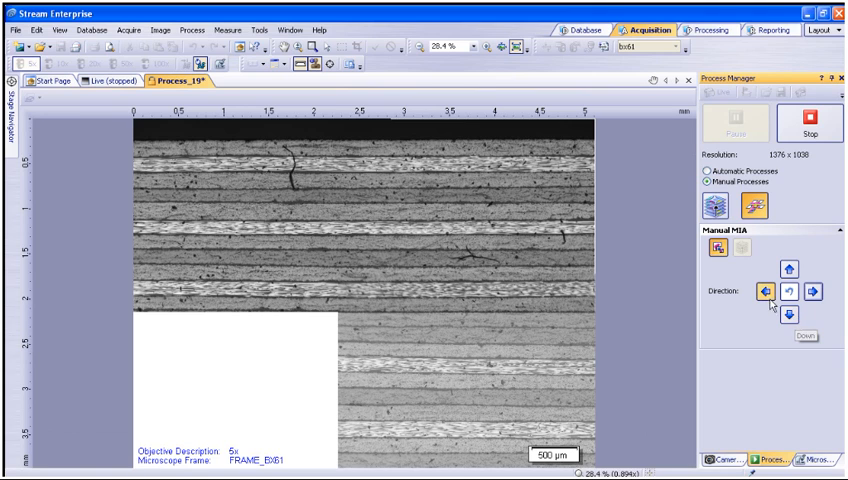
# Step: Acquire the lower-left tile and stop the run, completing the 2×2 stitched image
pyautogui.click(766, 292)
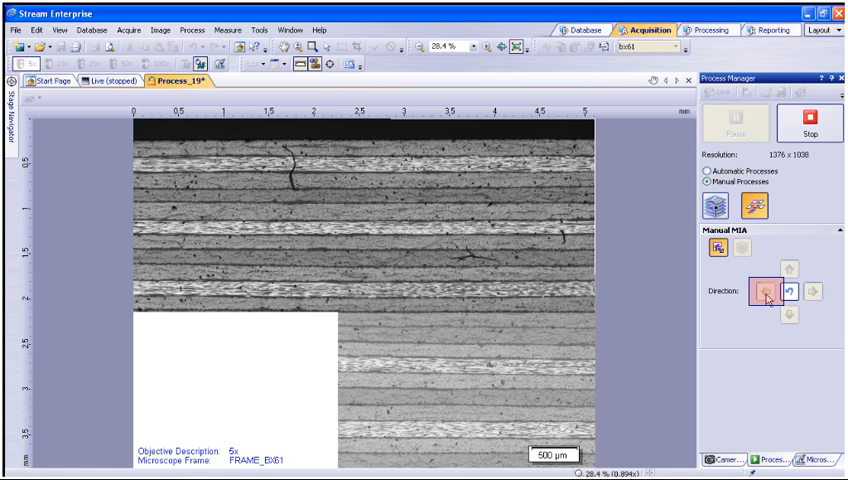
pyautogui.click(762, 292)
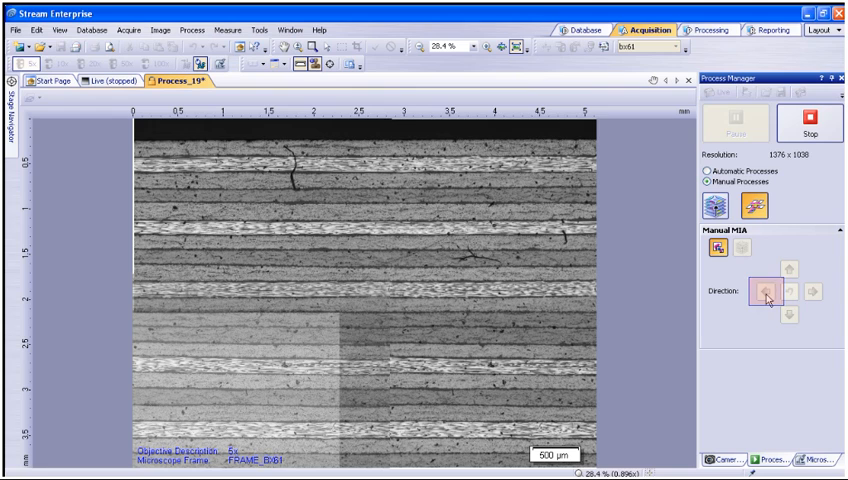
pyautogui.click(764, 292)
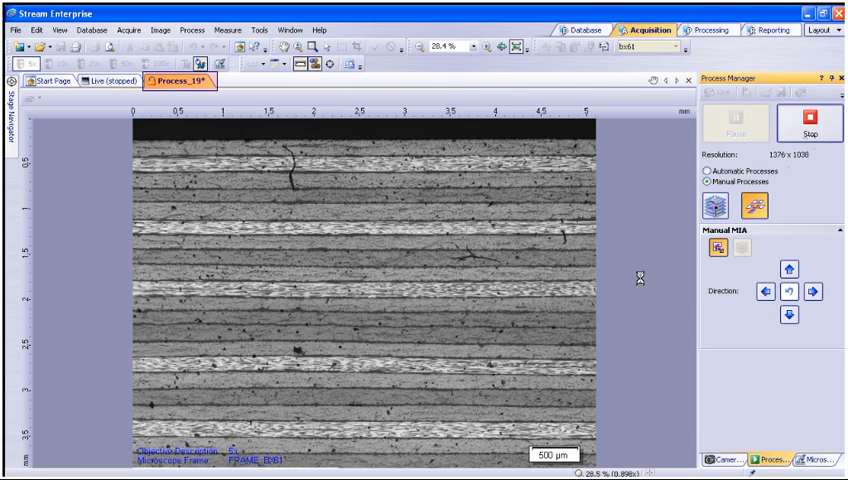
pyautogui.click(808, 130)
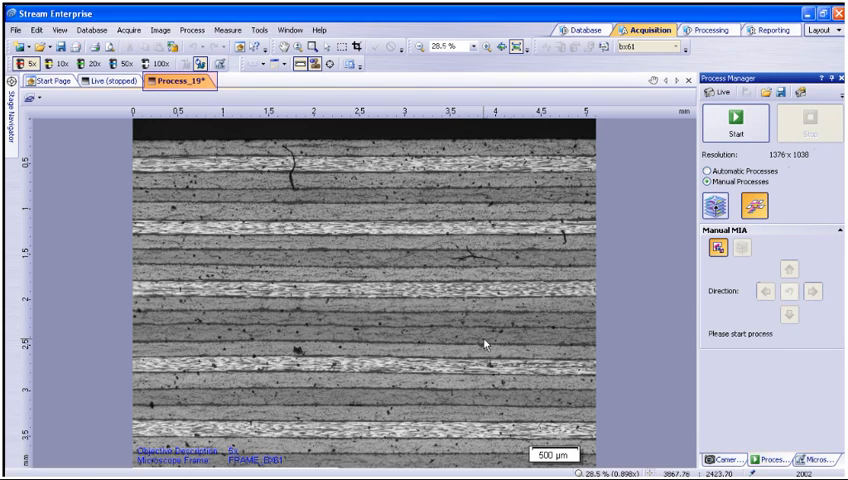